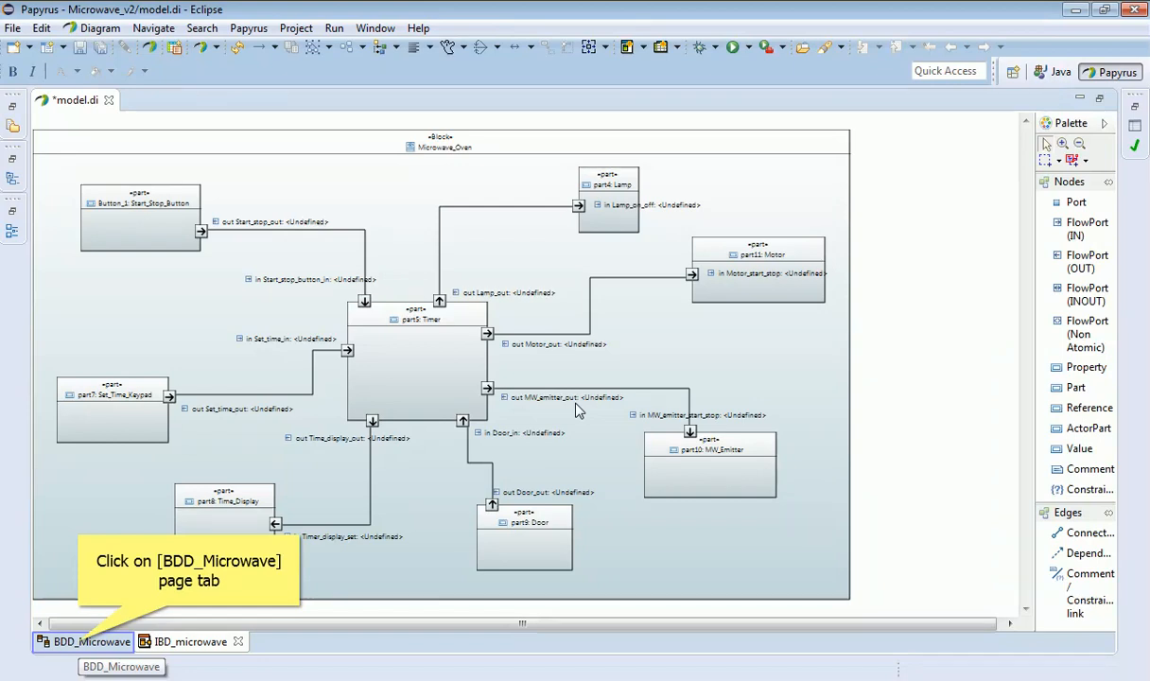
mouse_move(539, 430)
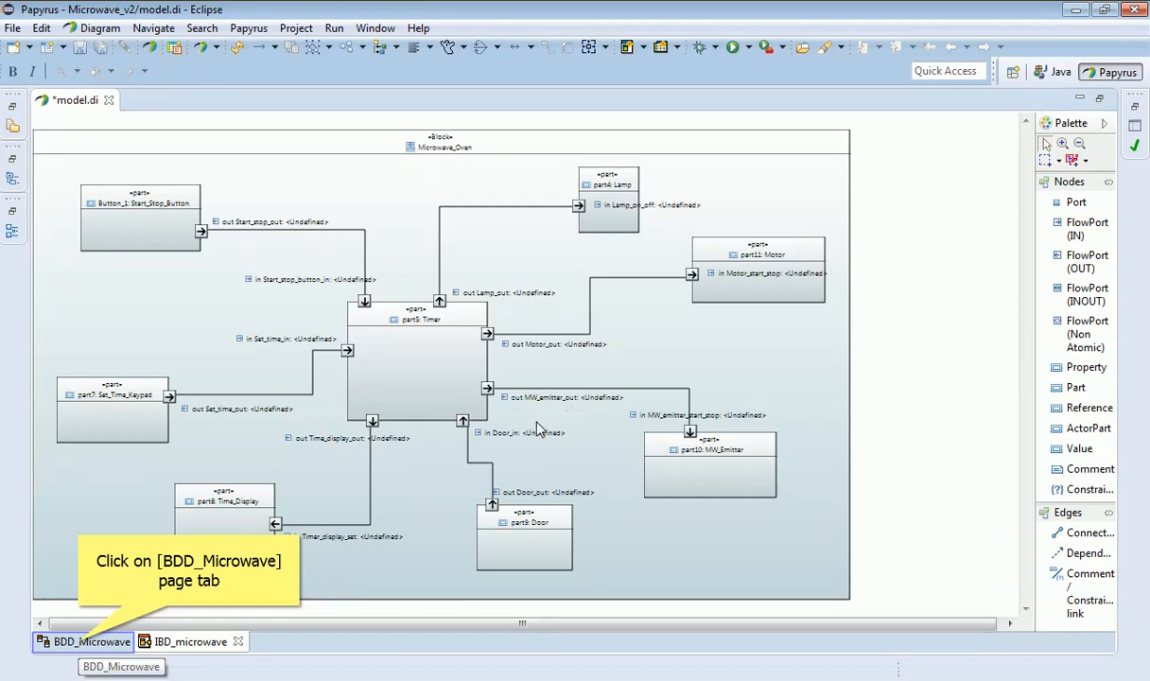
mouse_move(371, 509)
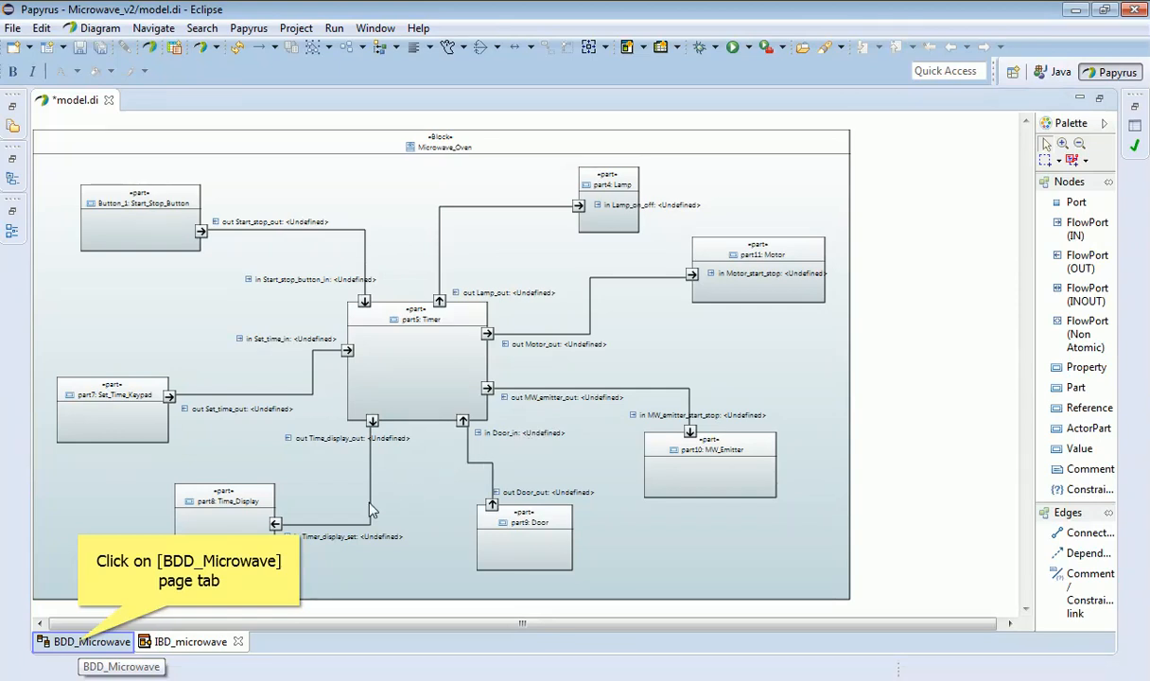
mouse_move(161, 610)
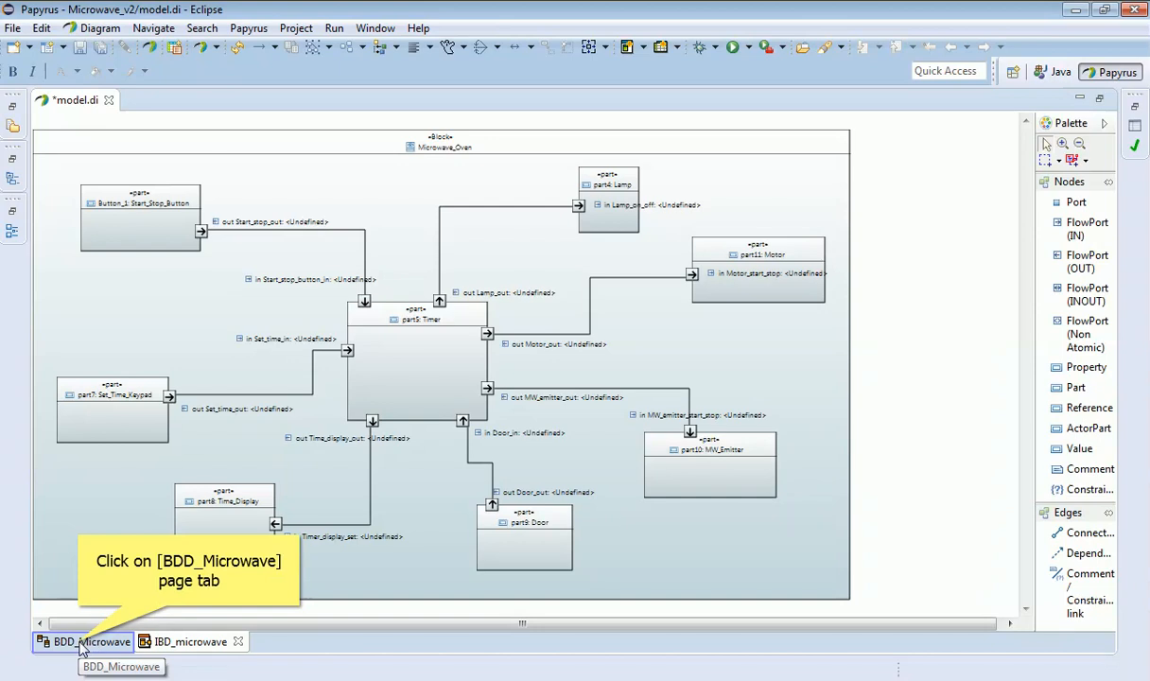
Step: Bring up the BDD_Microwave block definition diagram with Timer, Lamp and Motor blocks
click(91, 641)
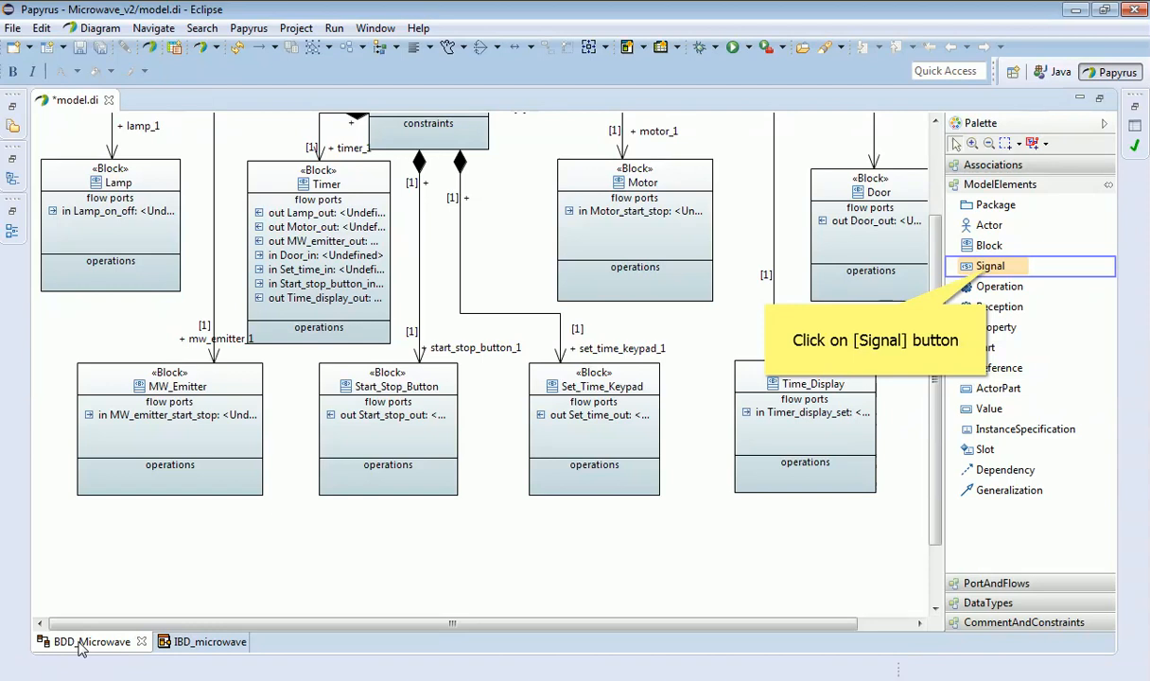
mouse_move(128, 632)
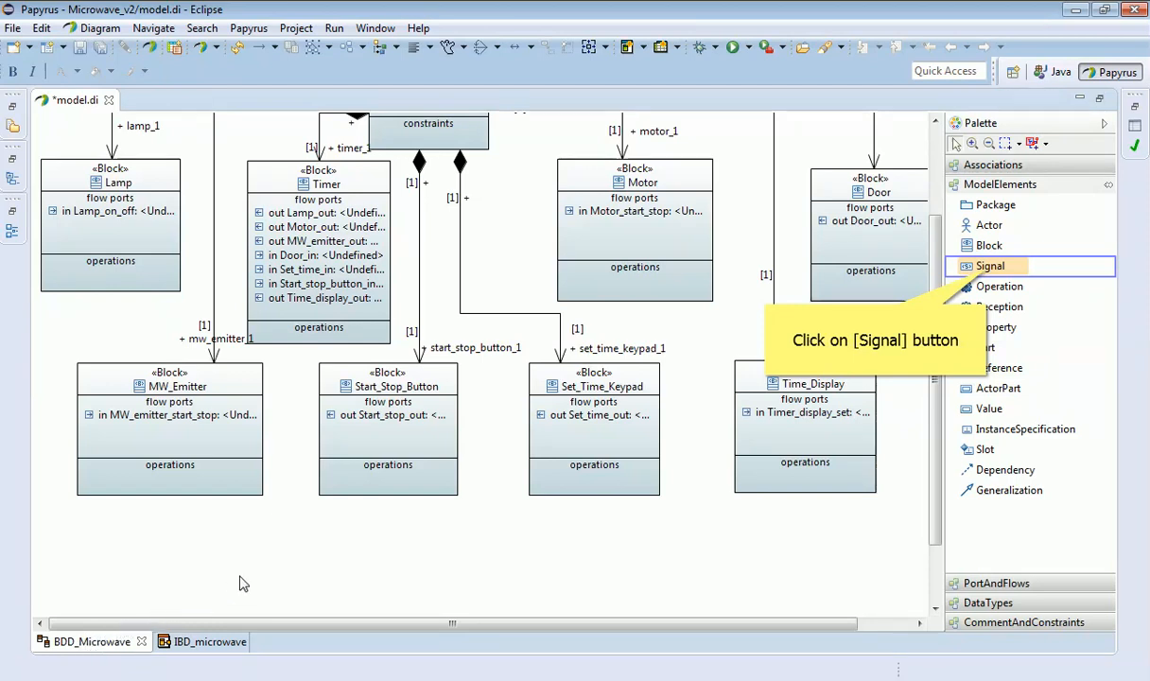
mouse_move(431, 505)
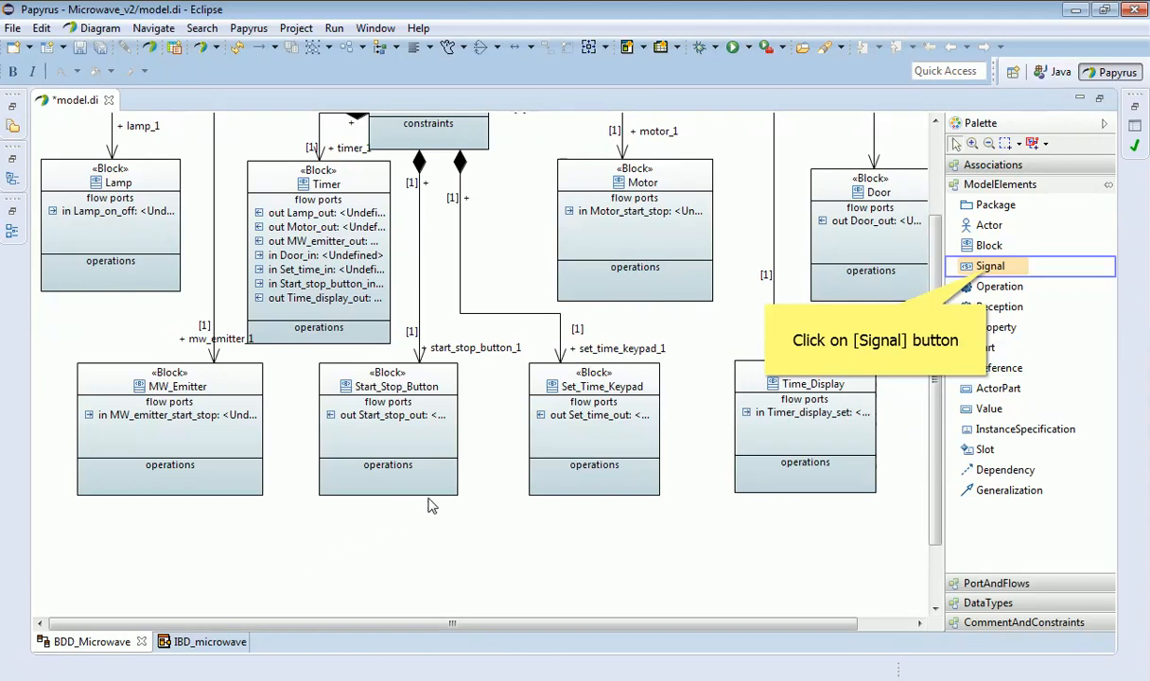
mouse_move(676, 407)
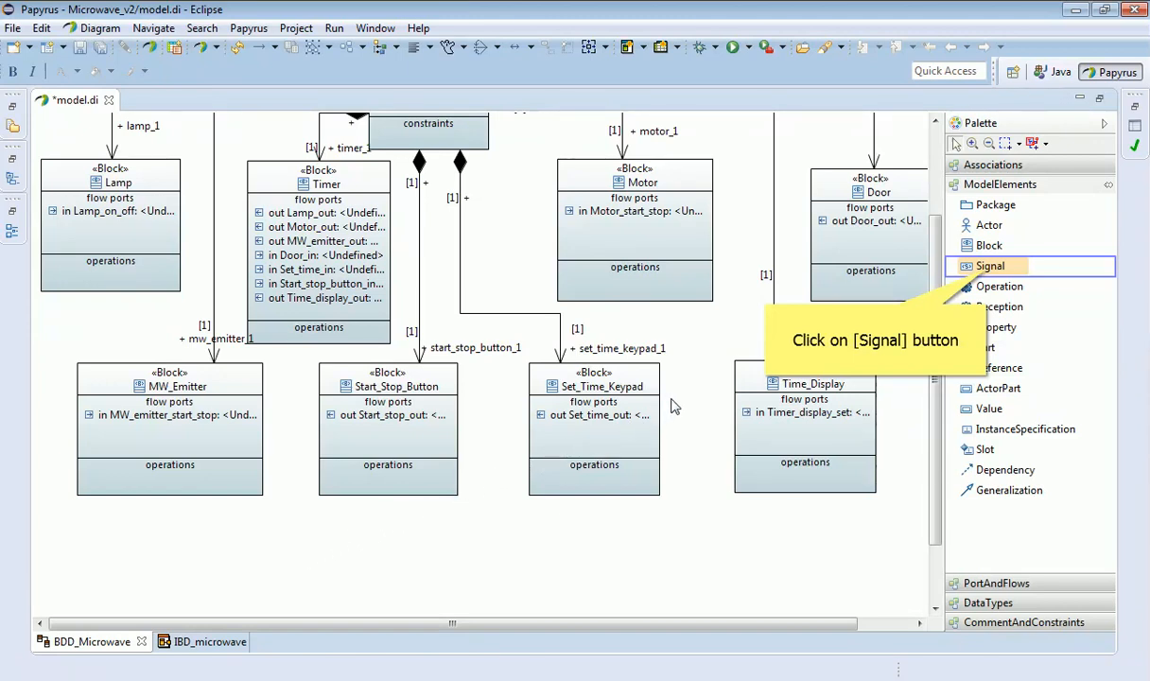
mouse_move(854, 330)
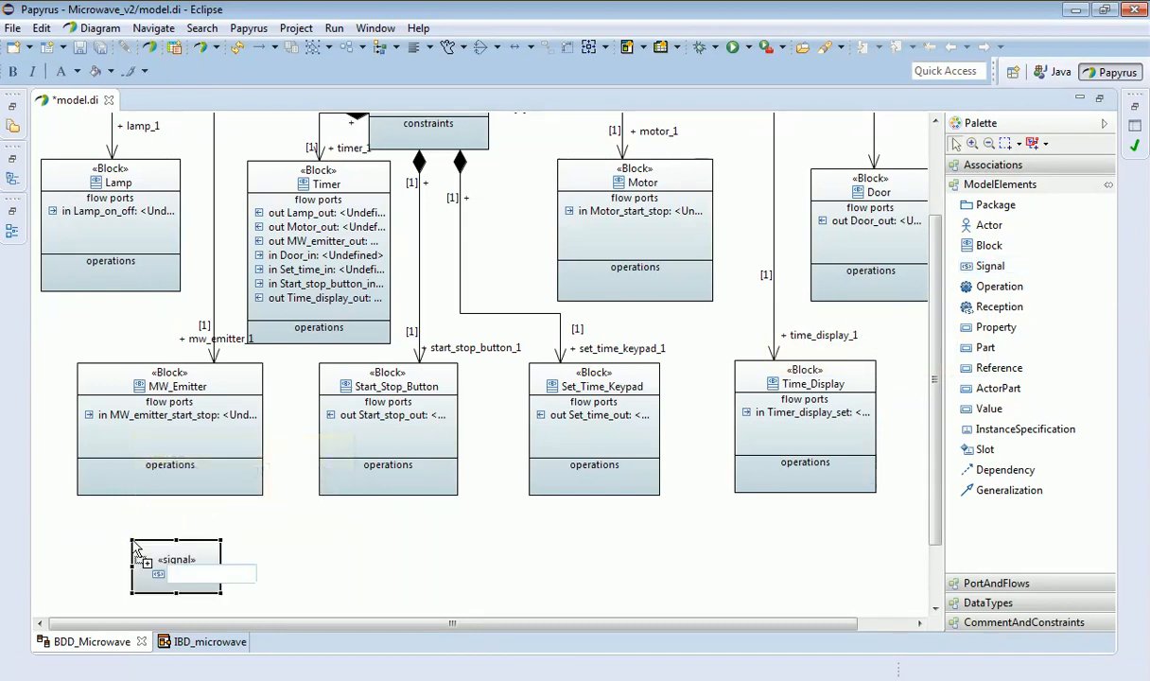
mouse_move(189, 568)
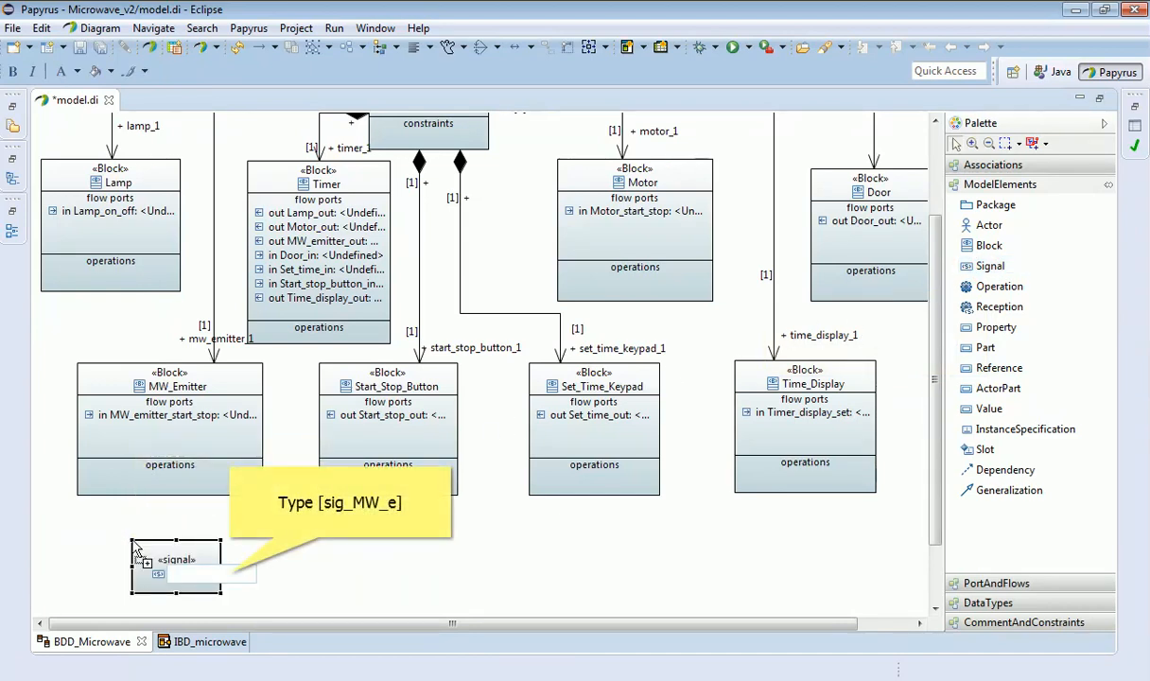
Step: Name the new signal below MW_Emitter 'sig_MW_emitter_on'
text(s)
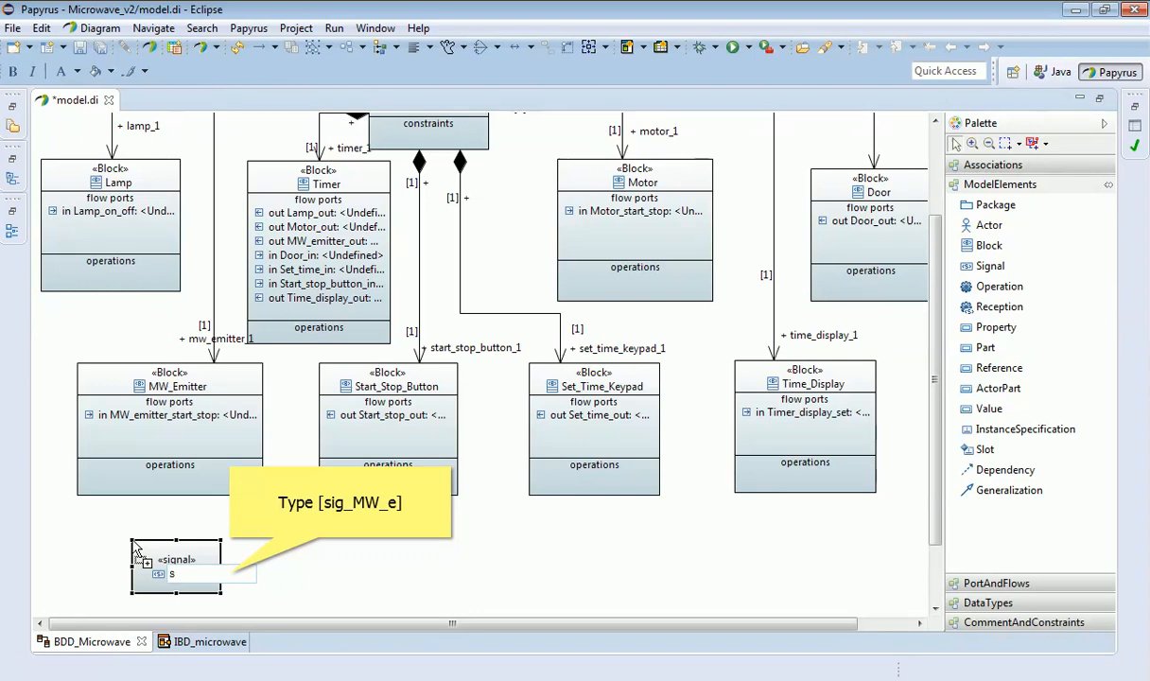
text(i)
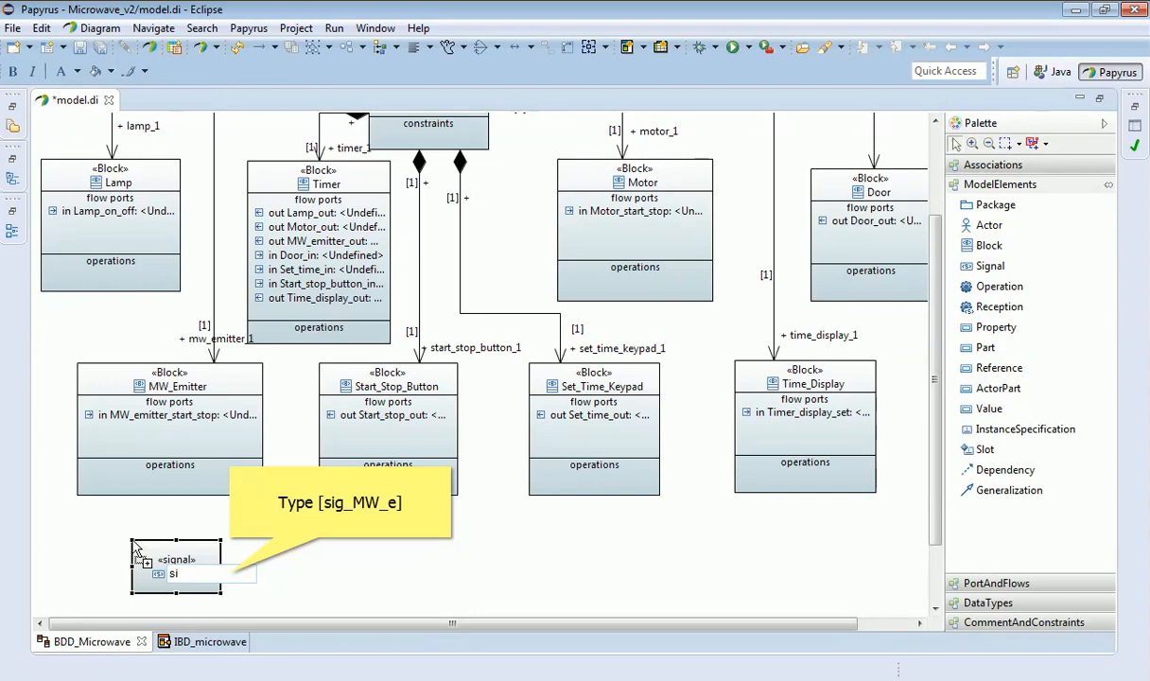
text(g)
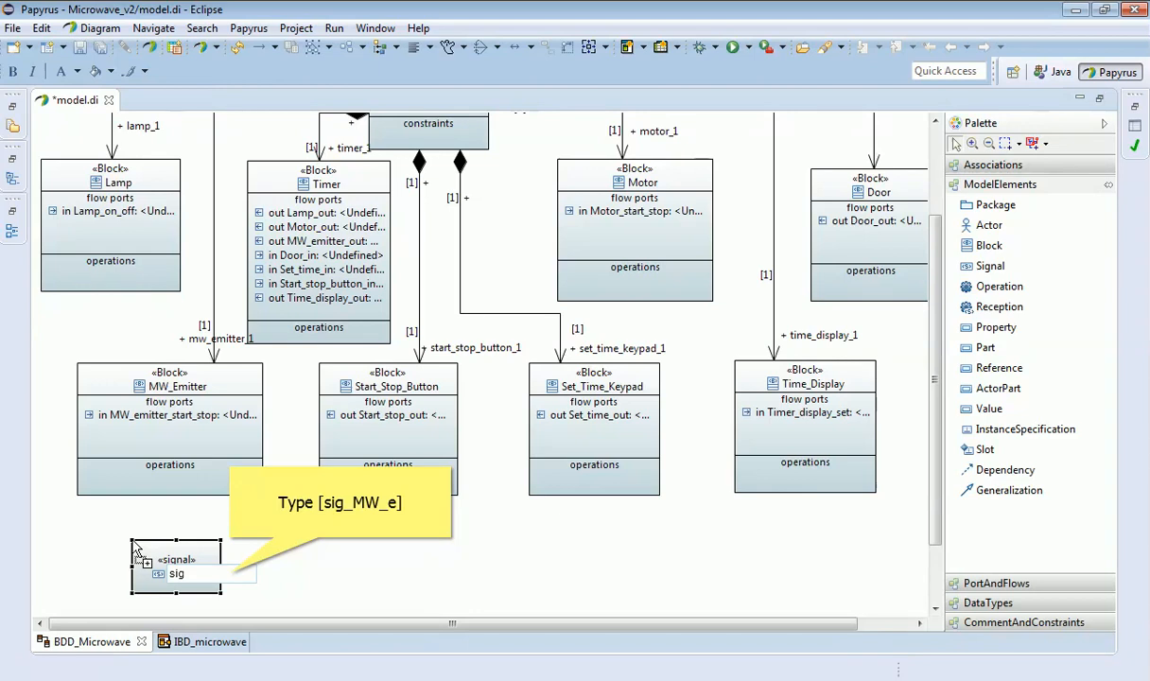
text(_)
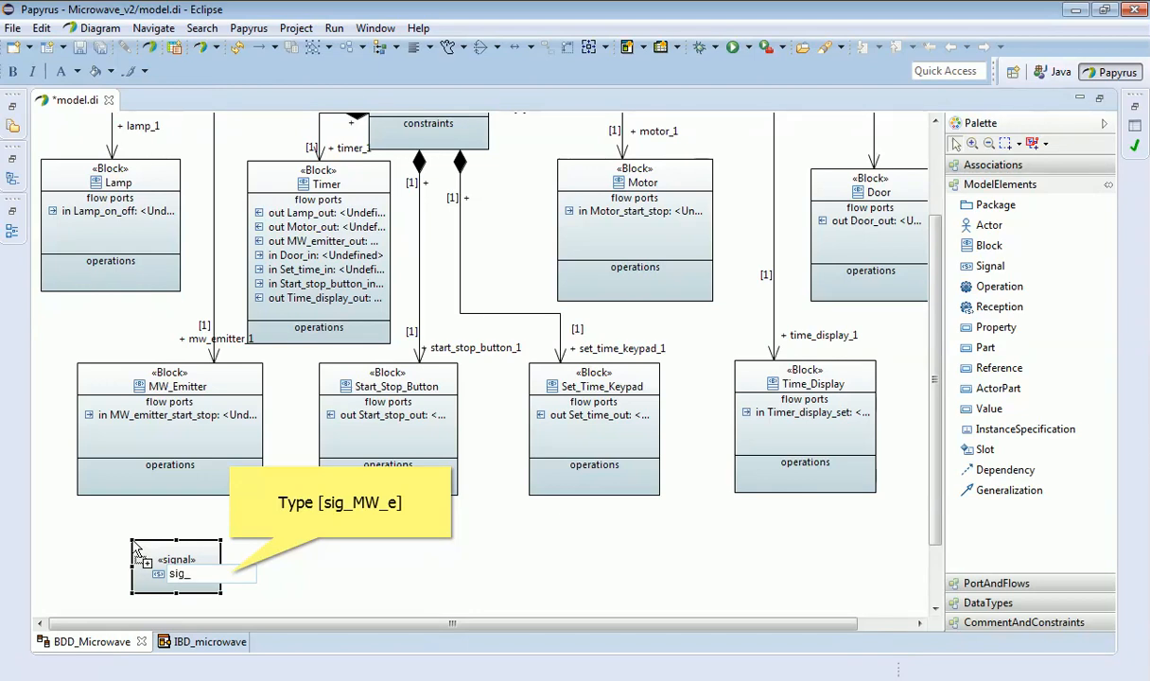
text(MW)
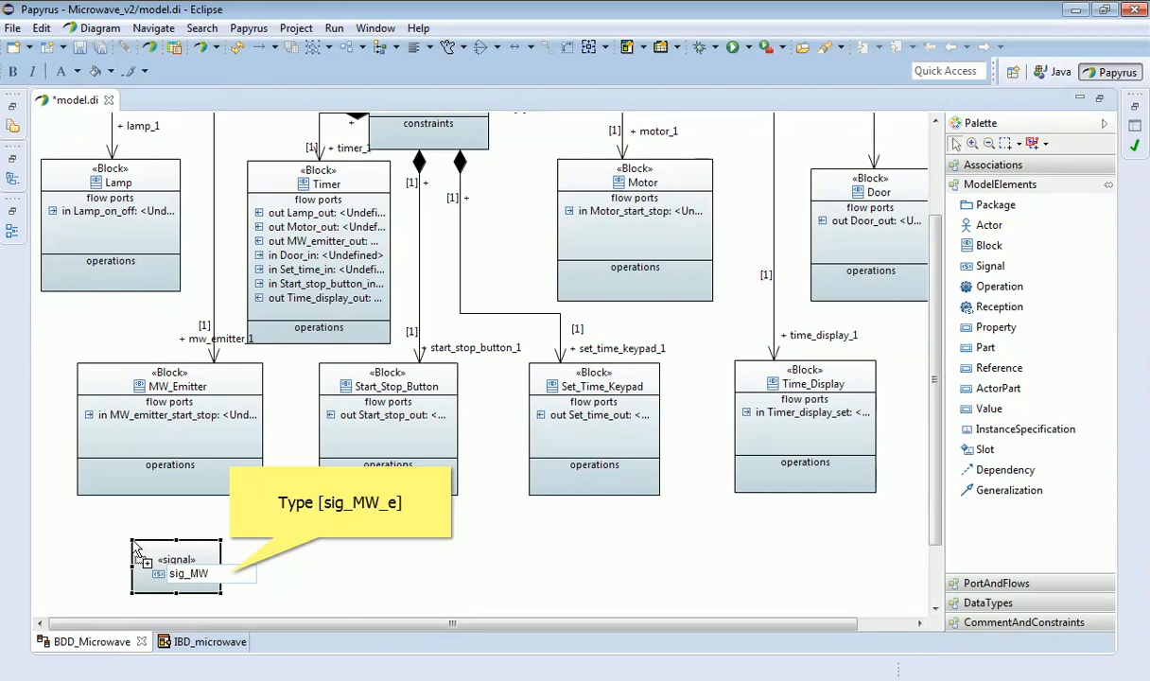
text(_emitter_on)
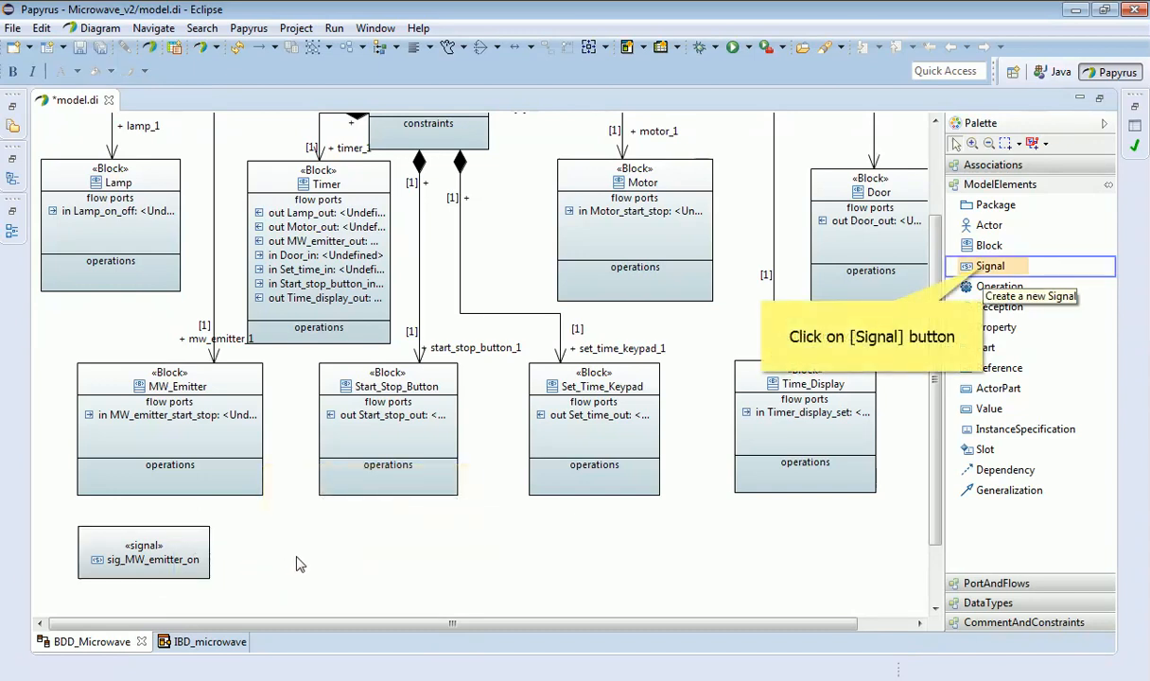
mouse_move(525, 470)
text(sig_MW_emitter_off)
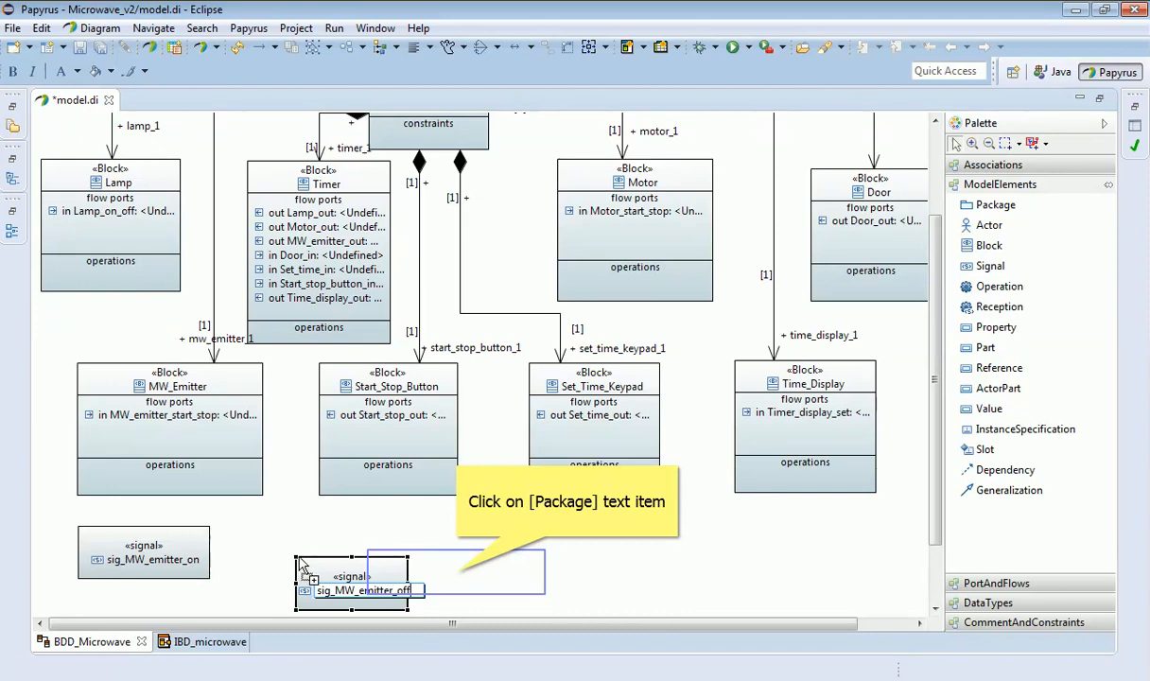
mouse_move(459, 579)
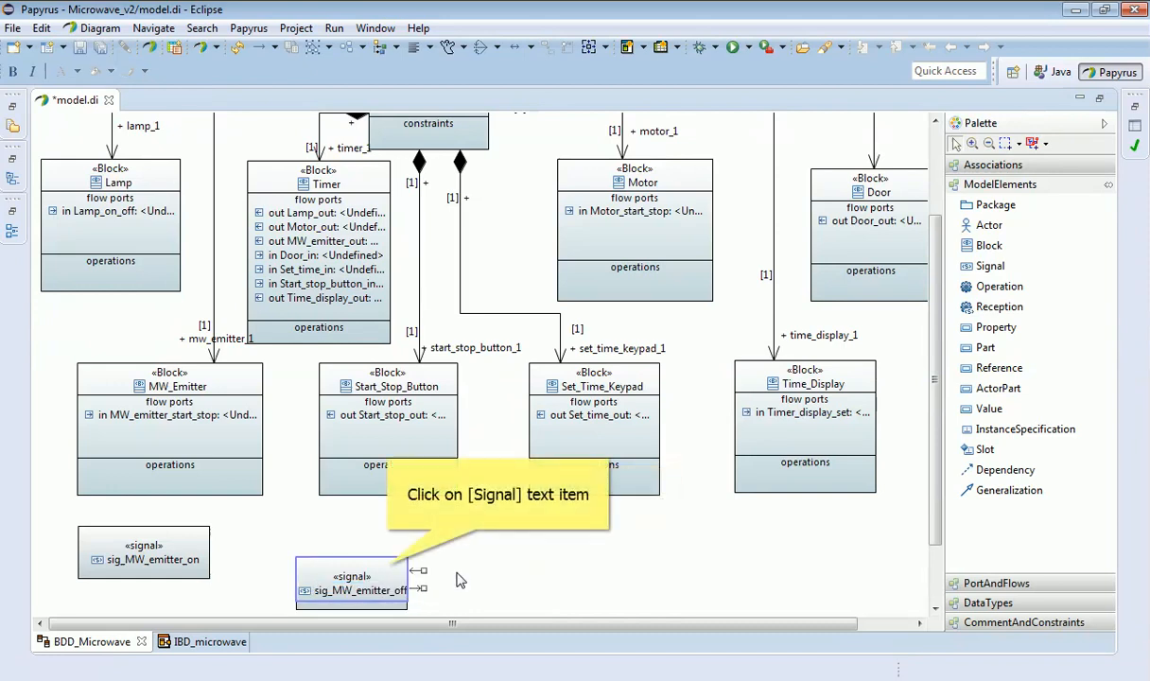
Step: Place the sig_MW_emitter_off signal beside sig_MW_emitter_on in the diagram
click(386, 567)
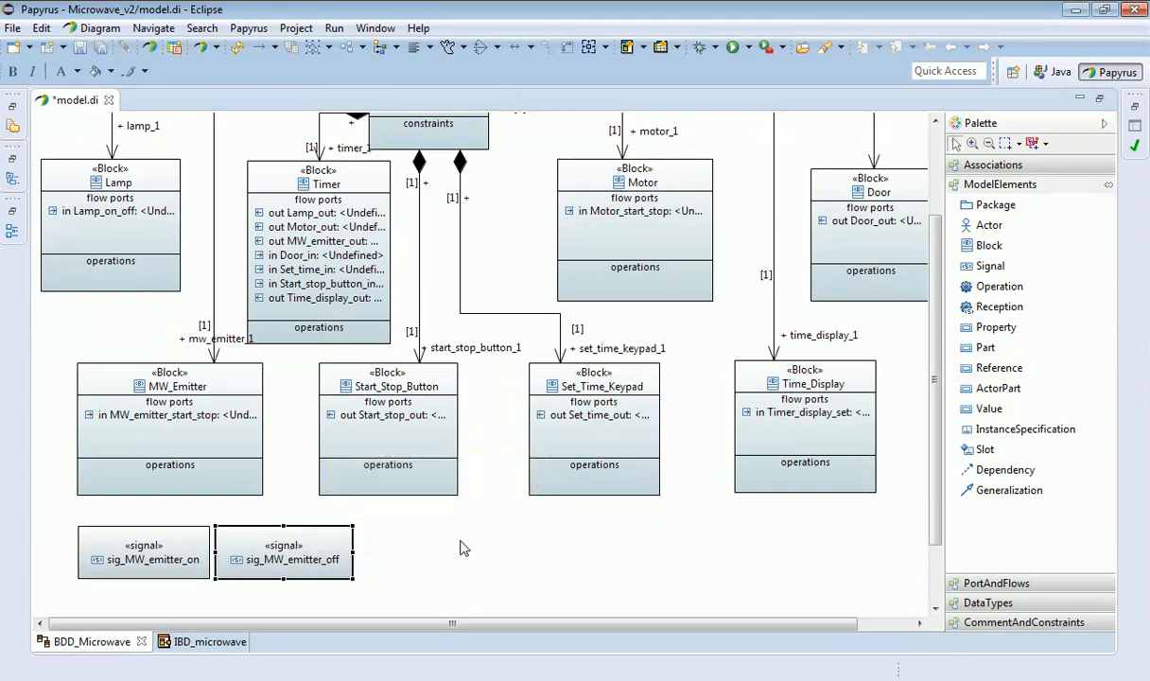
mouse_move(458, 530)
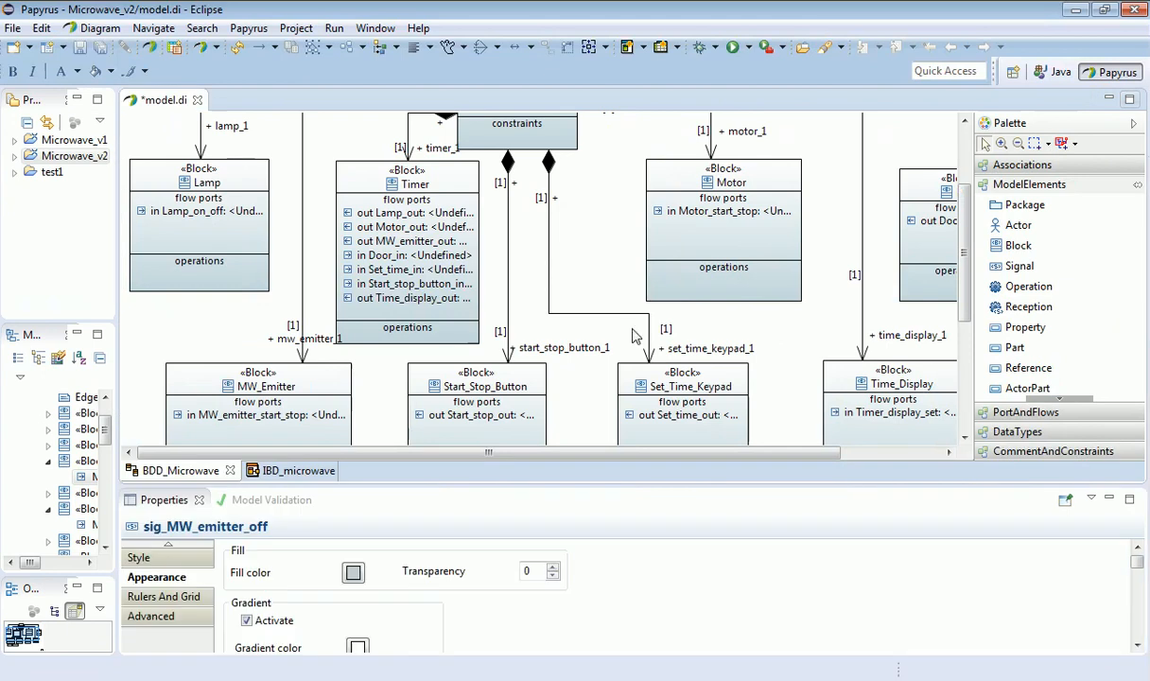
mouse_move(967, 260)
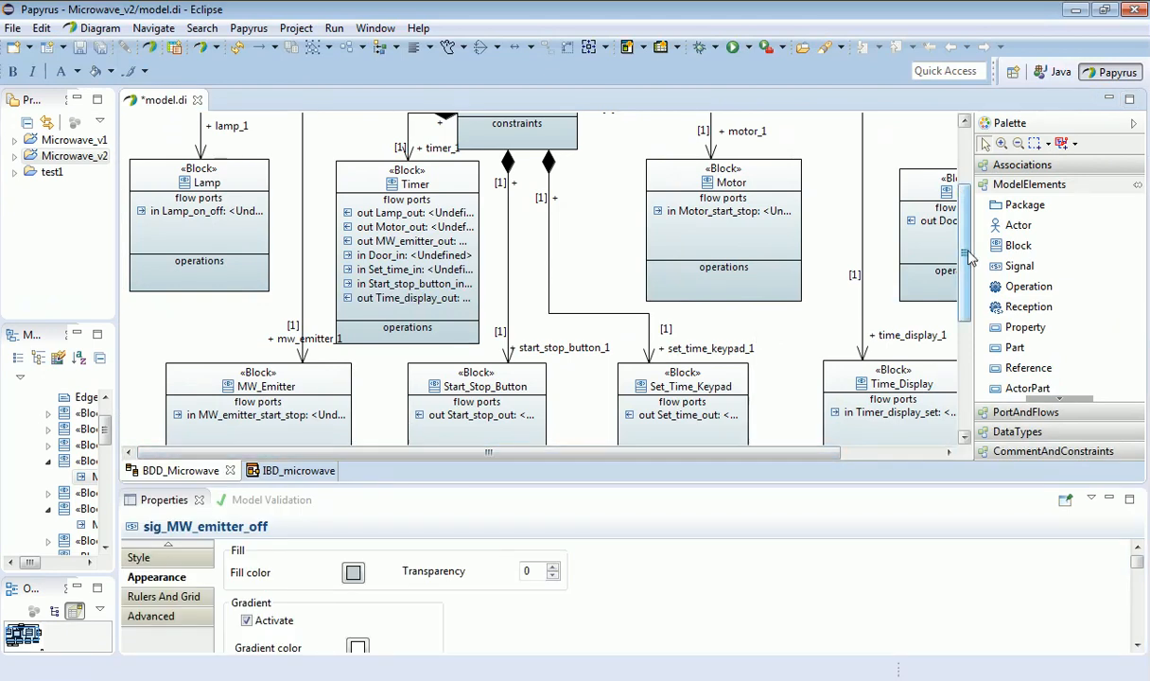